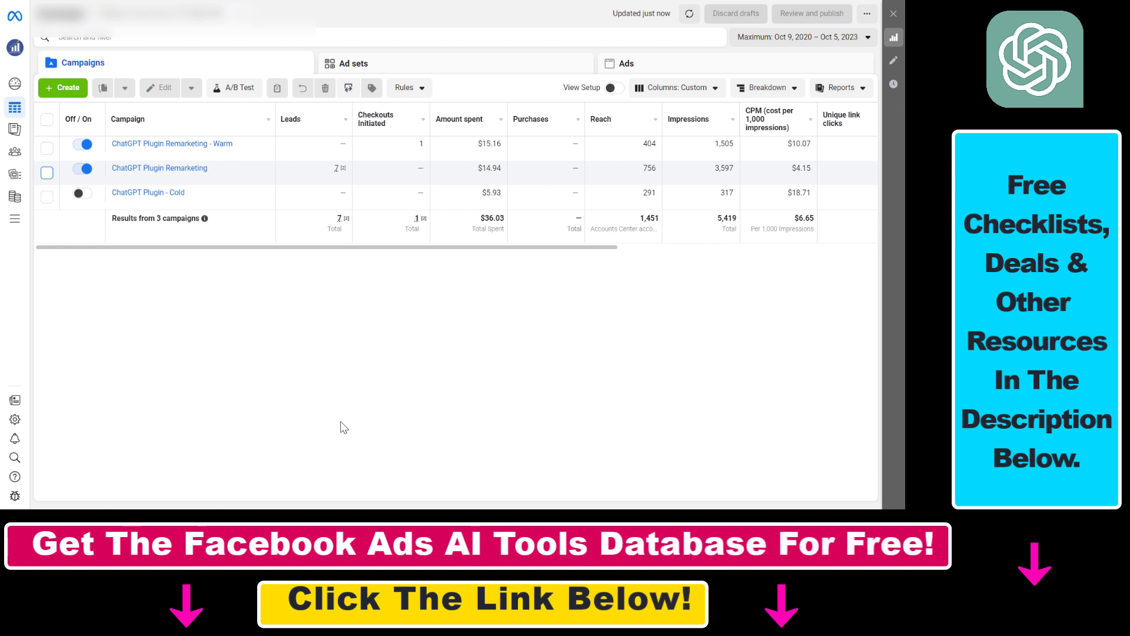
pyautogui.moveTo(420, 488)
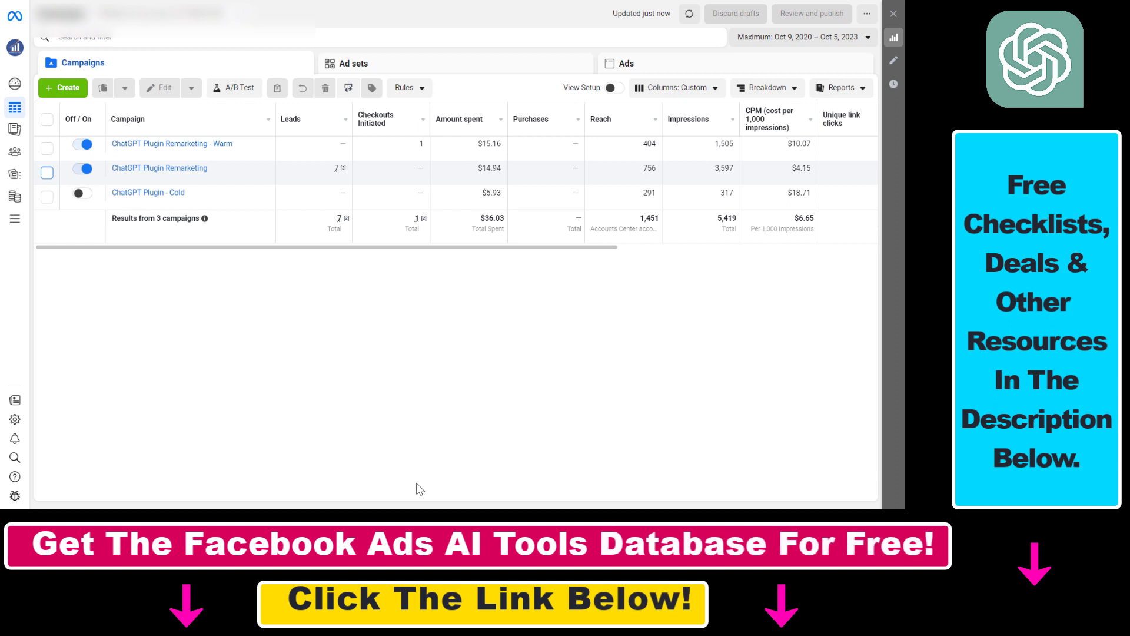
pyautogui.moveTo(14, 123)
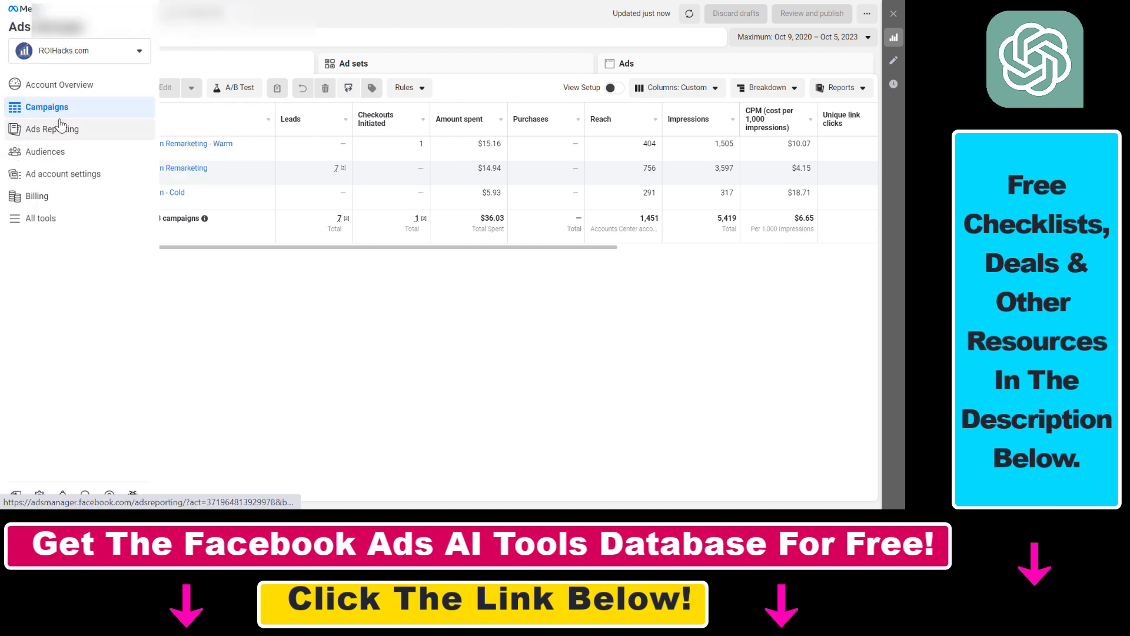
pyautogui.moveTo(276, 299)
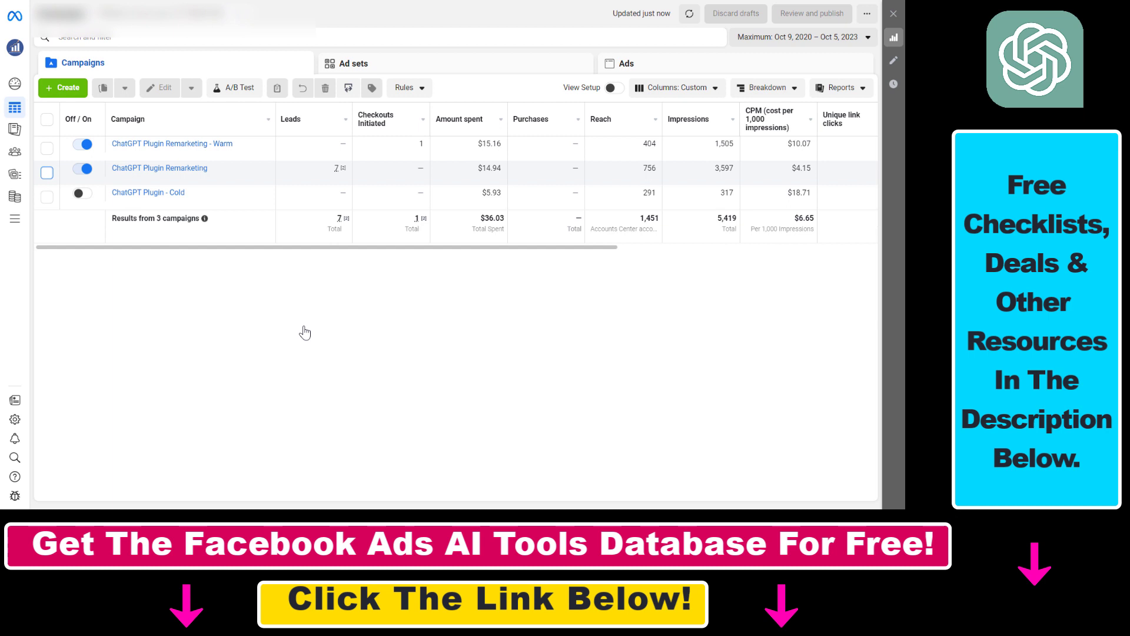
pyautogui.moveTo(148, 193)
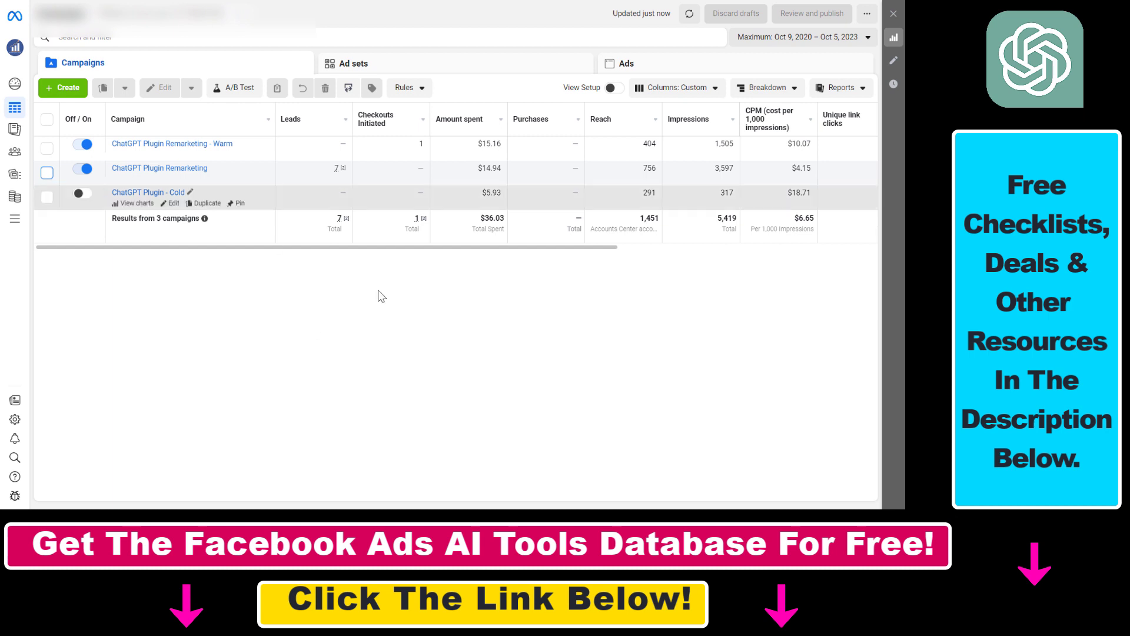
pyautogui.moveTo(361, 396)
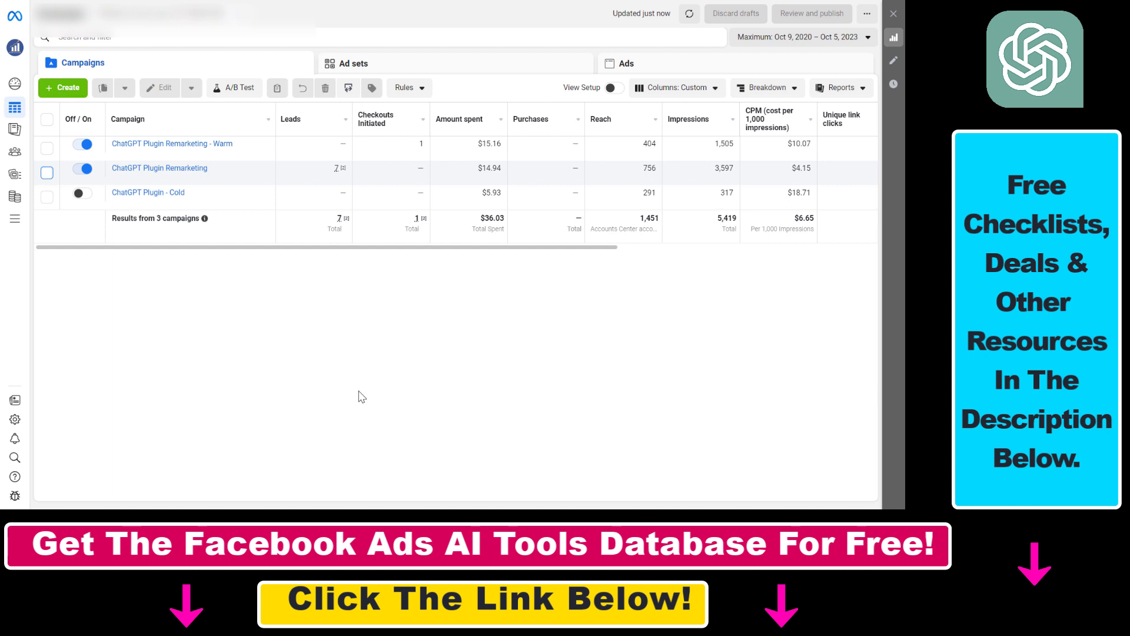
pyautogui.moveTo(319, 401)
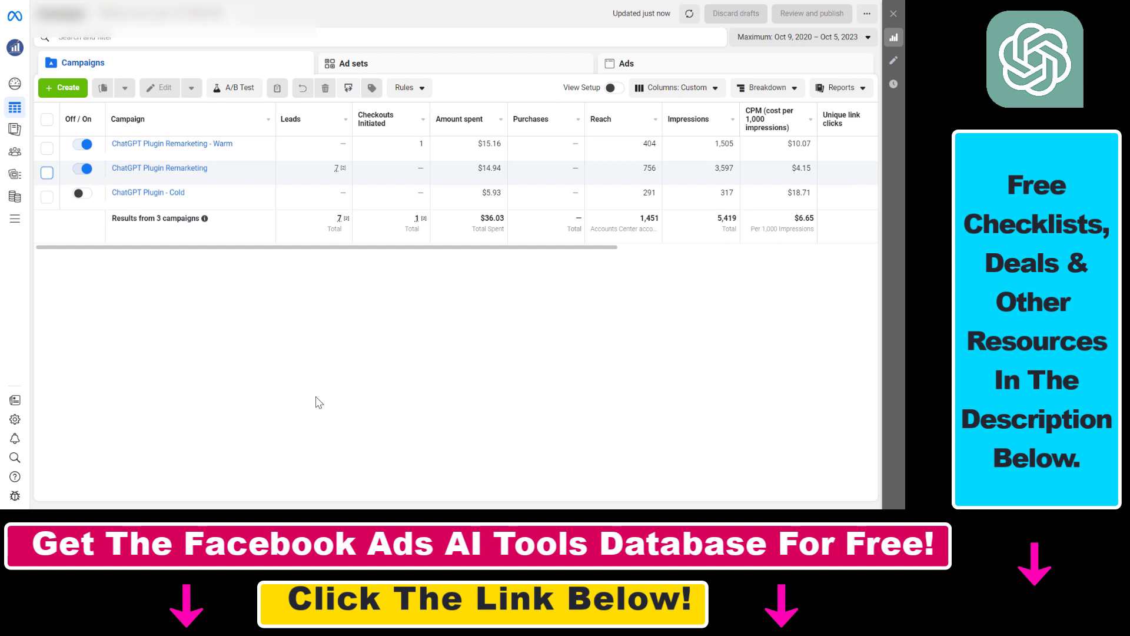
pyautogui.moveTo(184, 223)
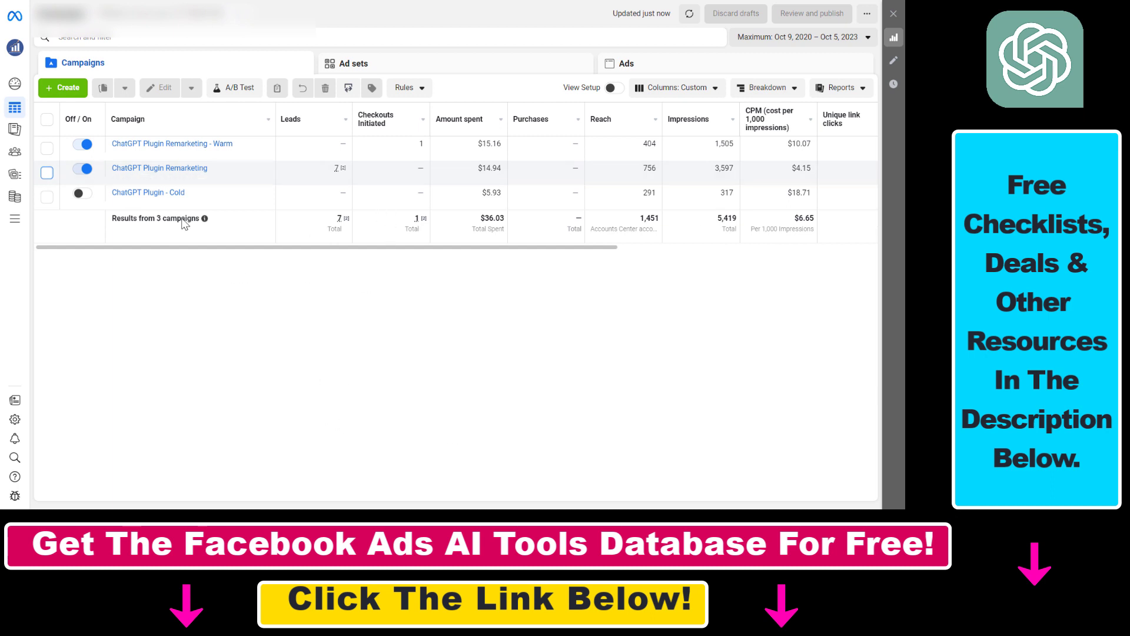
pyautogui.moveTo(163, 70)
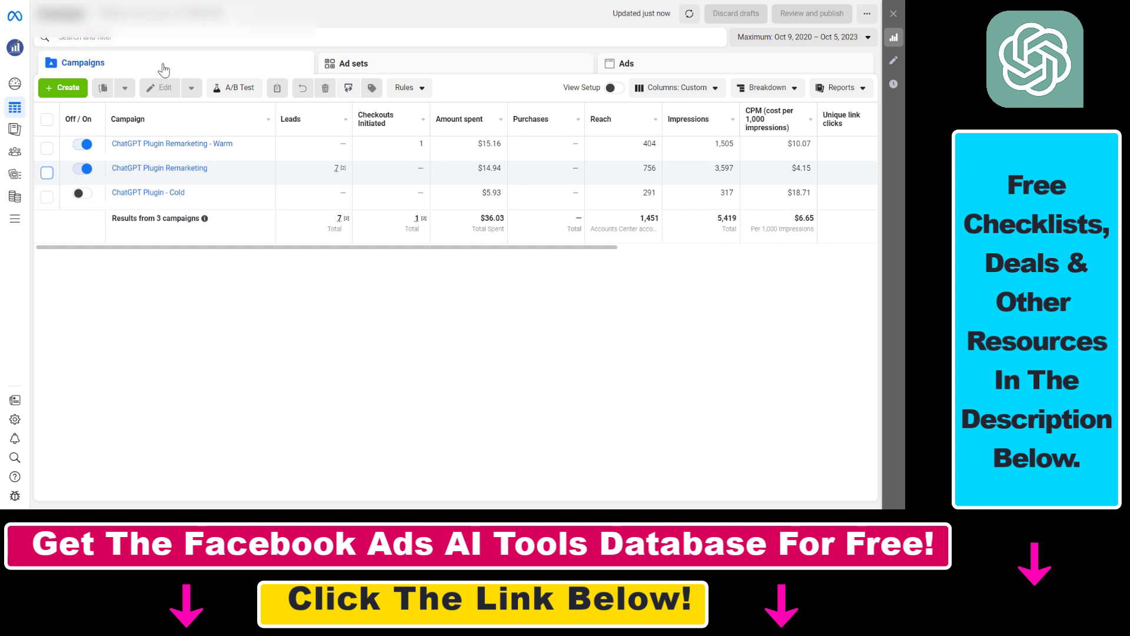
pyautogui.moveTo(45, 221)
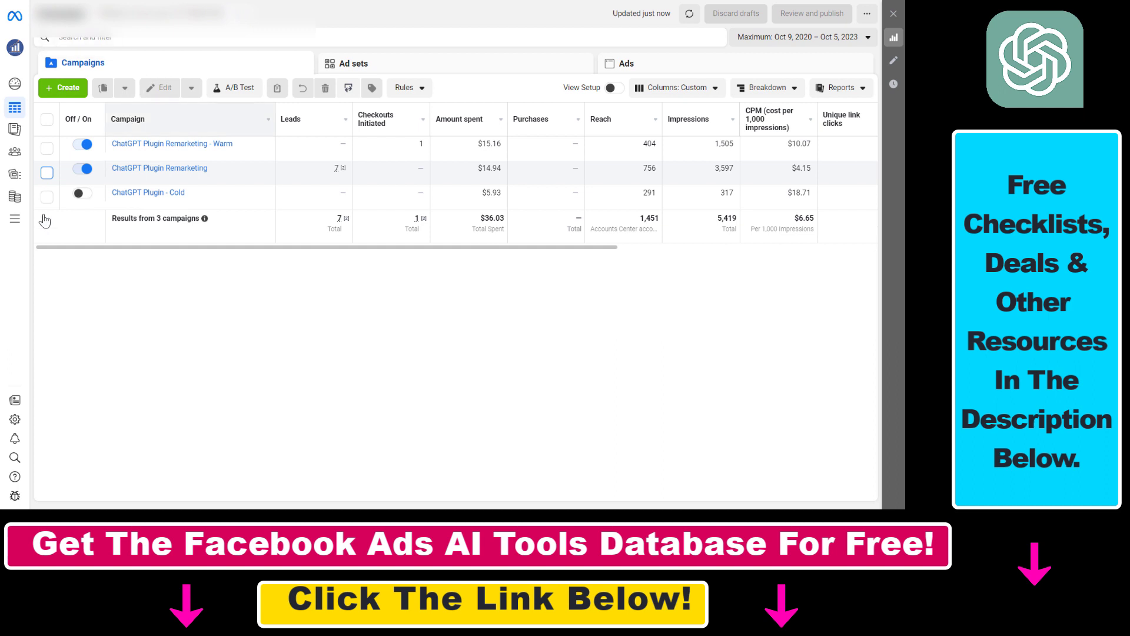
# Select the ChatGPT Plugin Remarketing campaign row checkbox, toggling it off and on again.
pyautogui.click(47, 172)
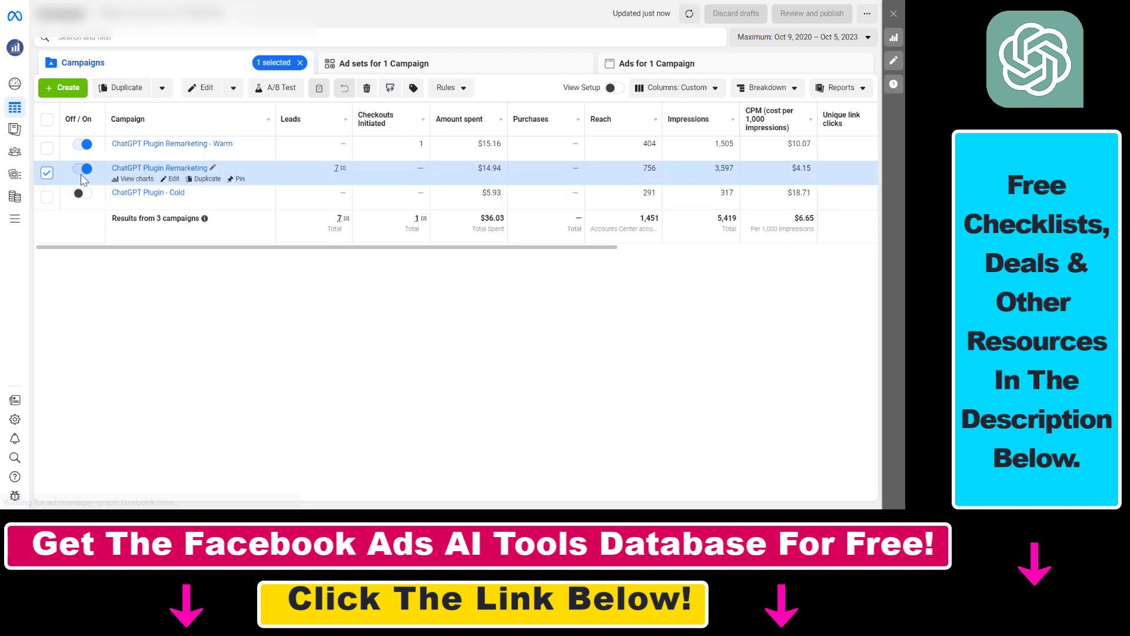
pyautogui.click(47, 173)
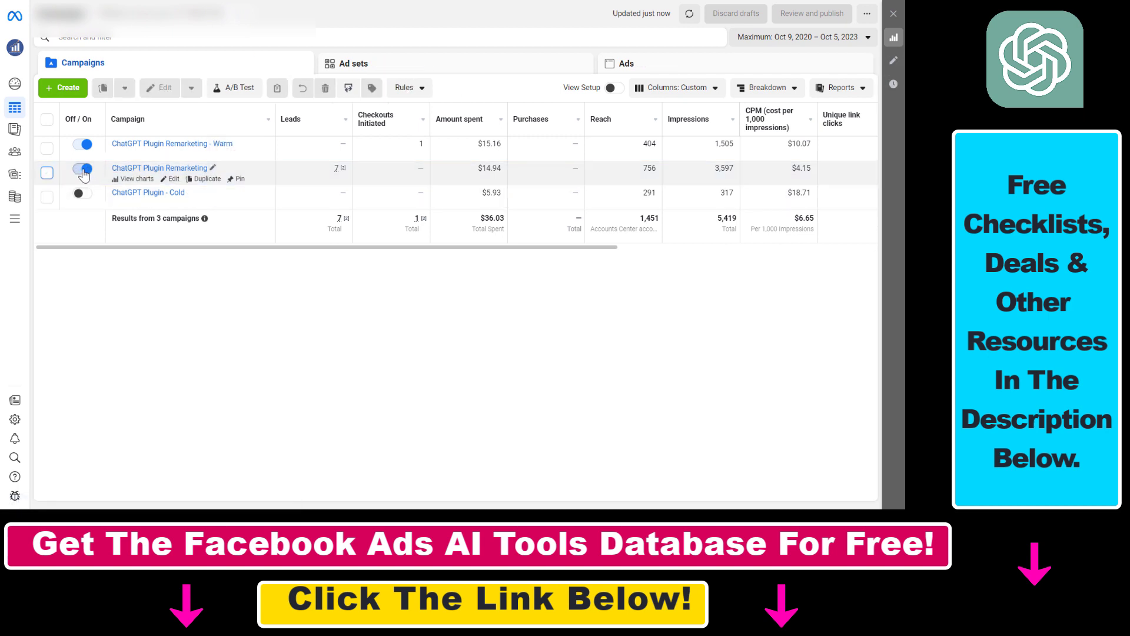
pyautogui.click(47, 173)
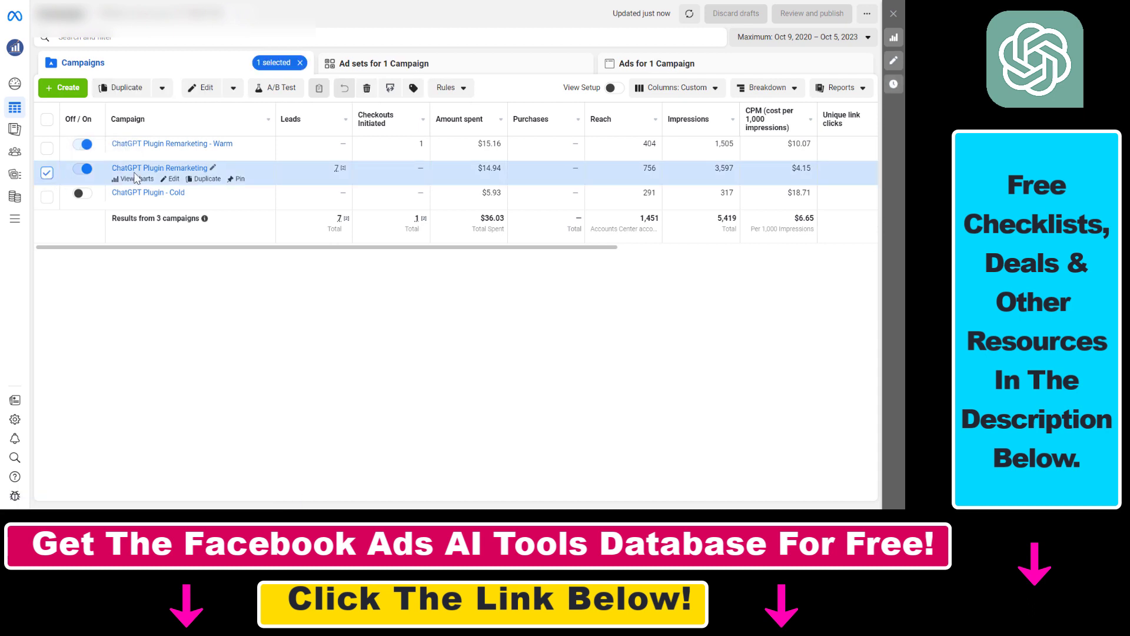
# Turn off the selected campaign via the Edit menu and publish the status change.
pyautogui.click(233, 87)
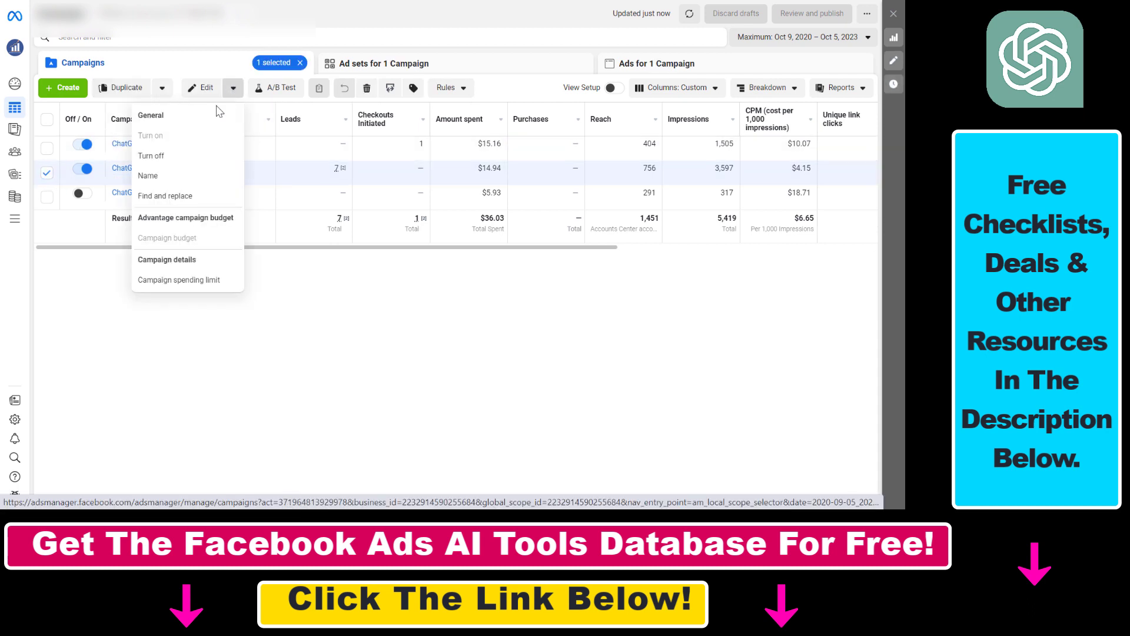
pyautogui.moveTo(151, 156)
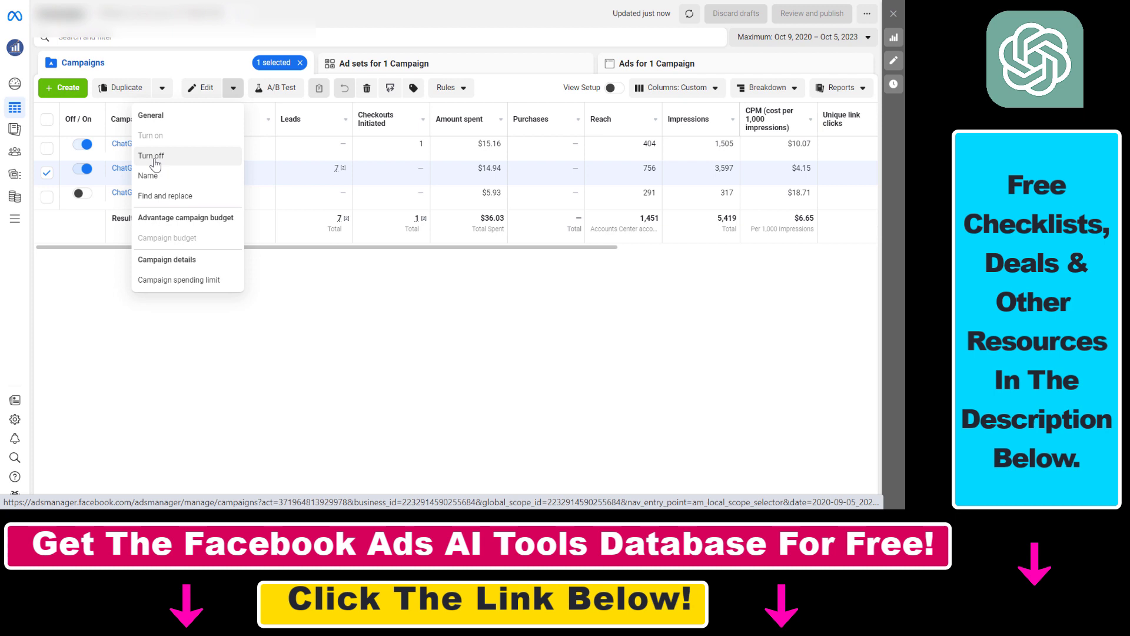
pyautogui.click(151, 156)
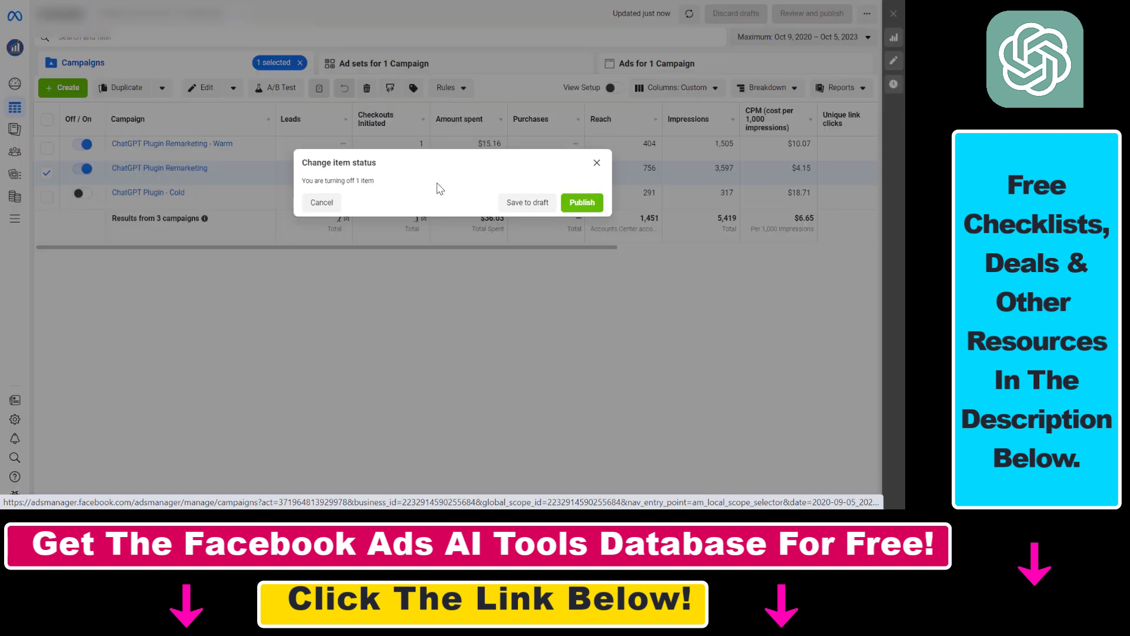
pyautogui.moveTo(578, 222)
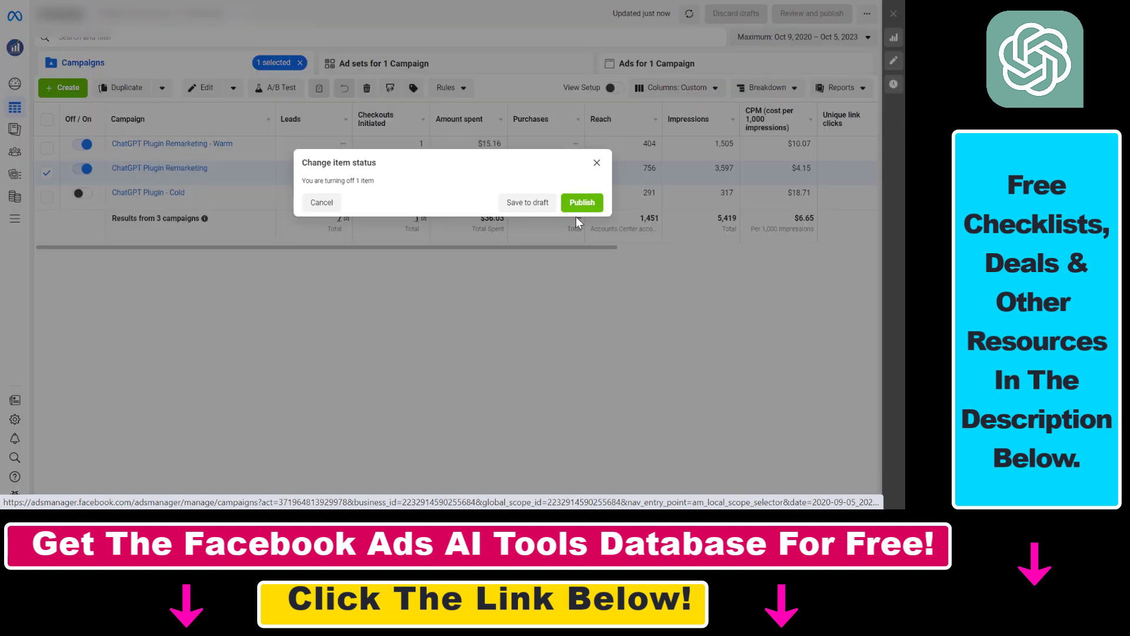
pyautogui.click(581, 202)
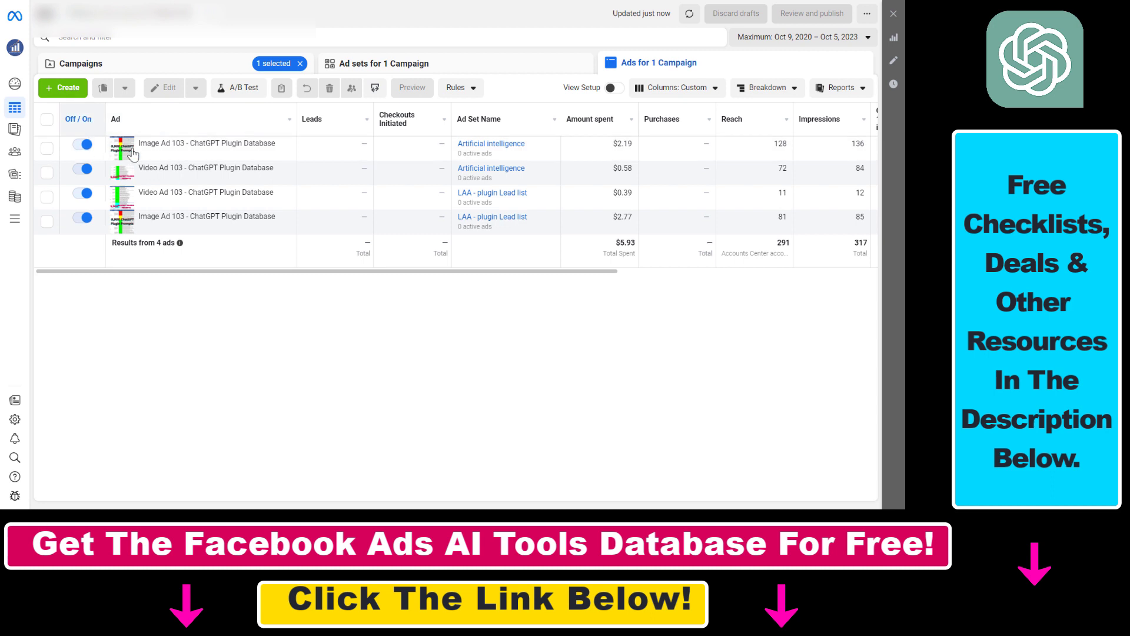
pyautogui.click(82, 63)
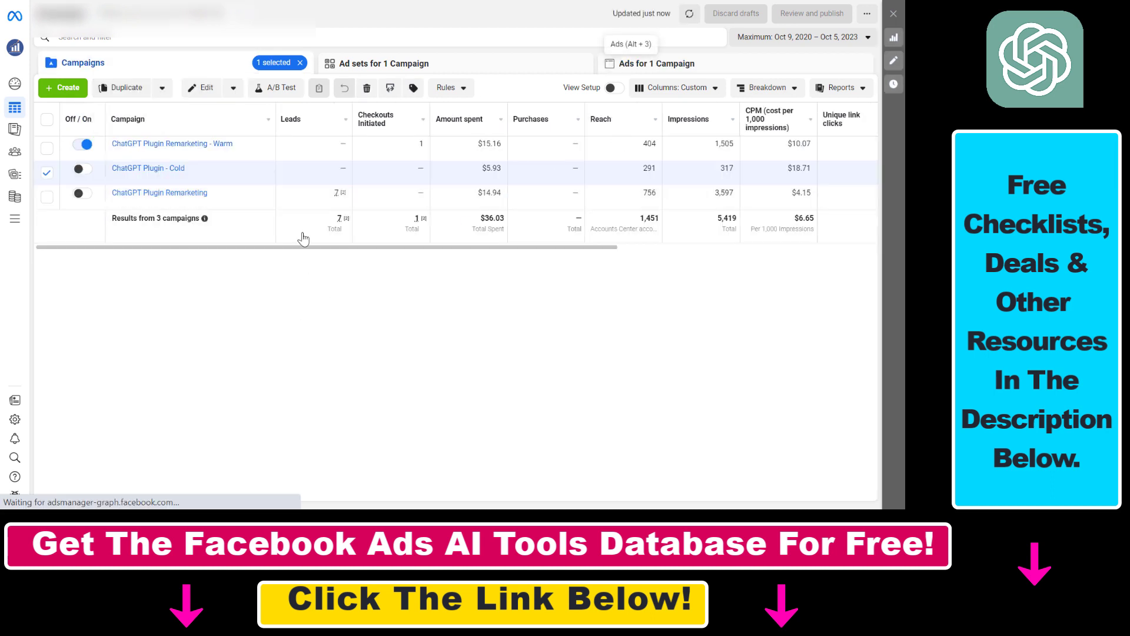
pyautogui.click(656, 63)
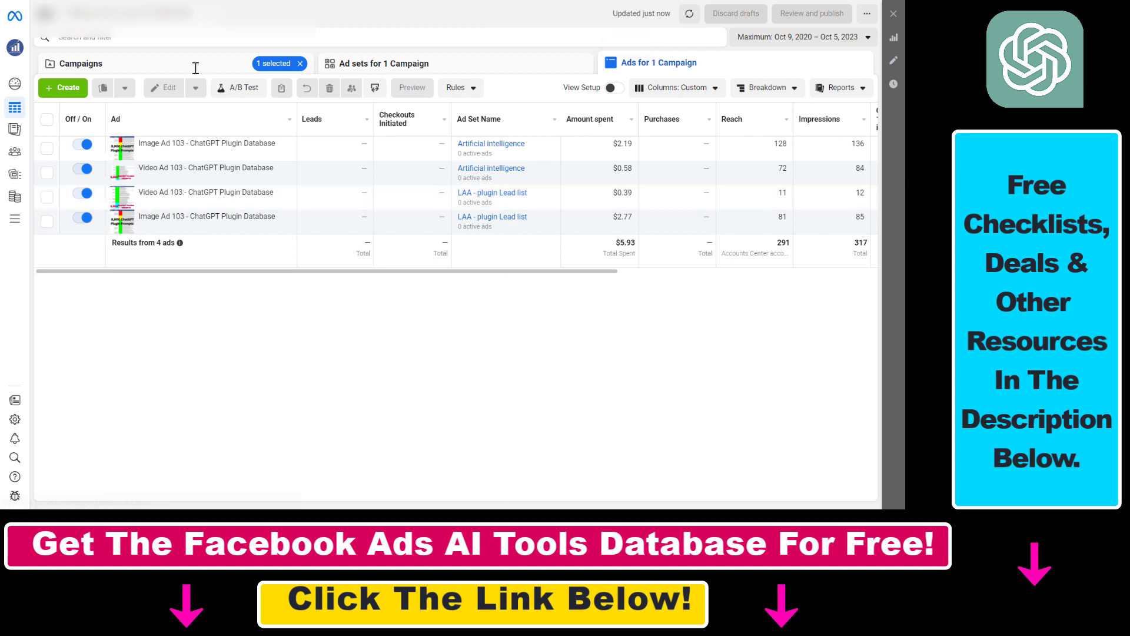
pyautogui.click(80, 63)
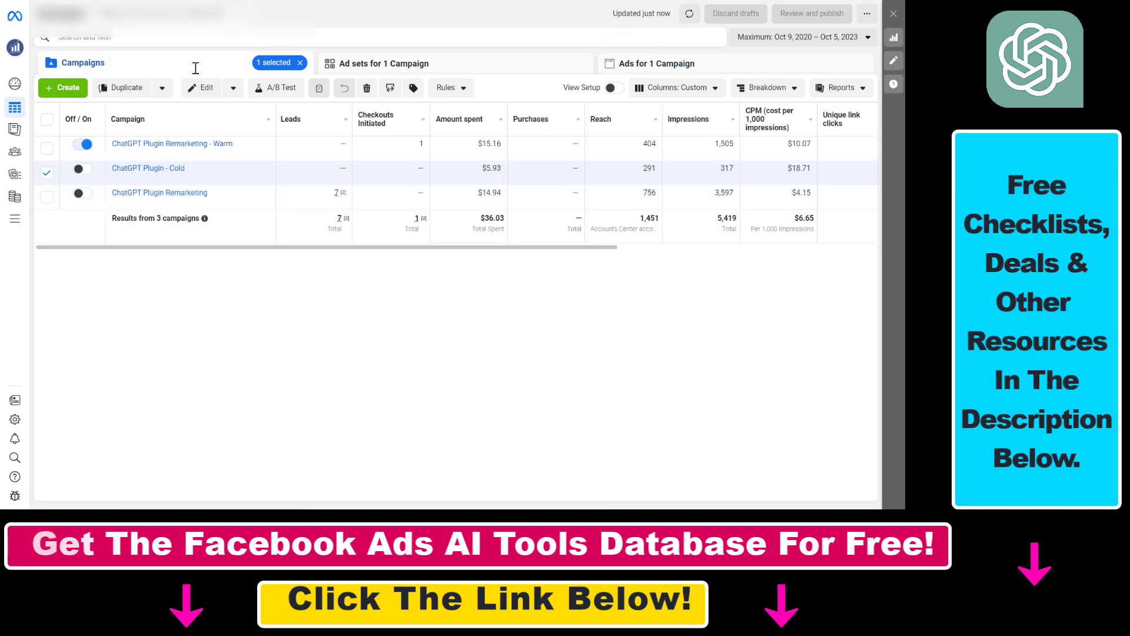